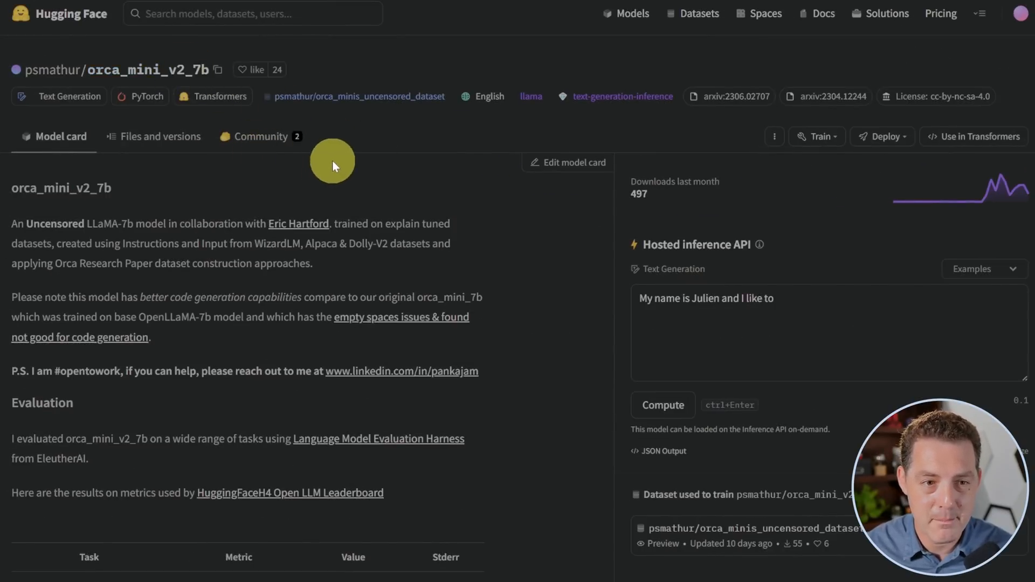
mouse_move(524, 232)
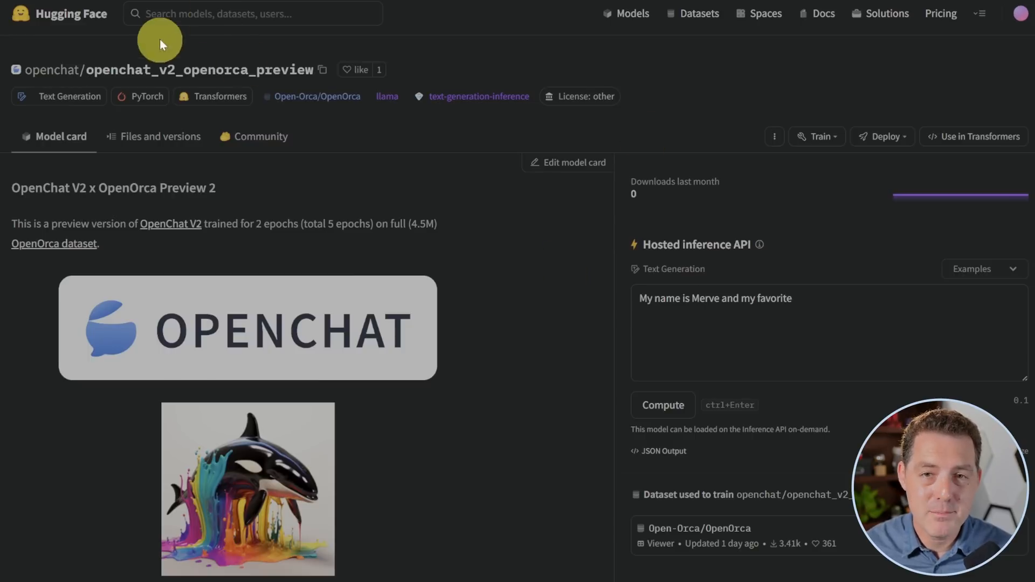
mouse_move(466, 162)
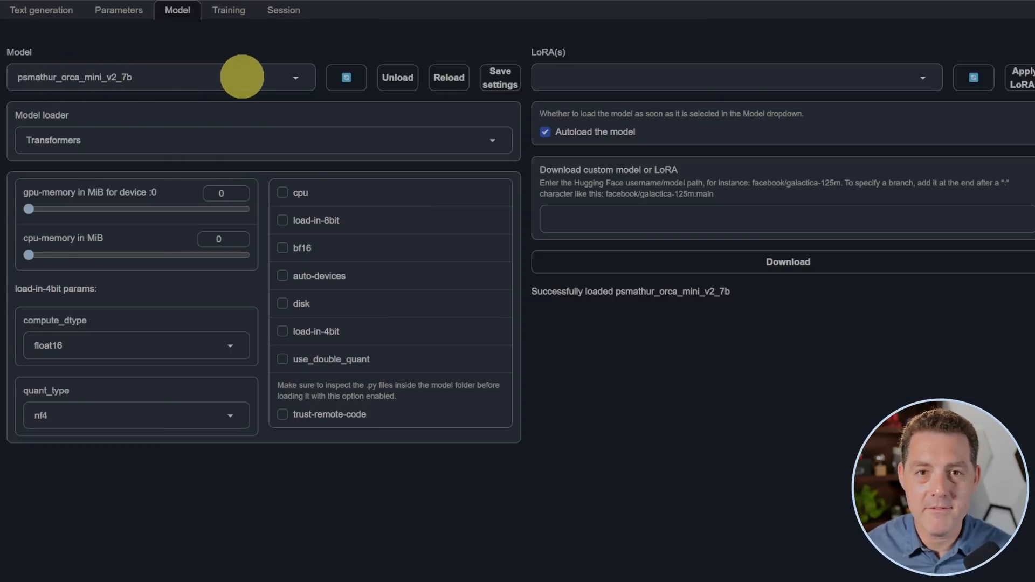
mouse_move(174, 132)
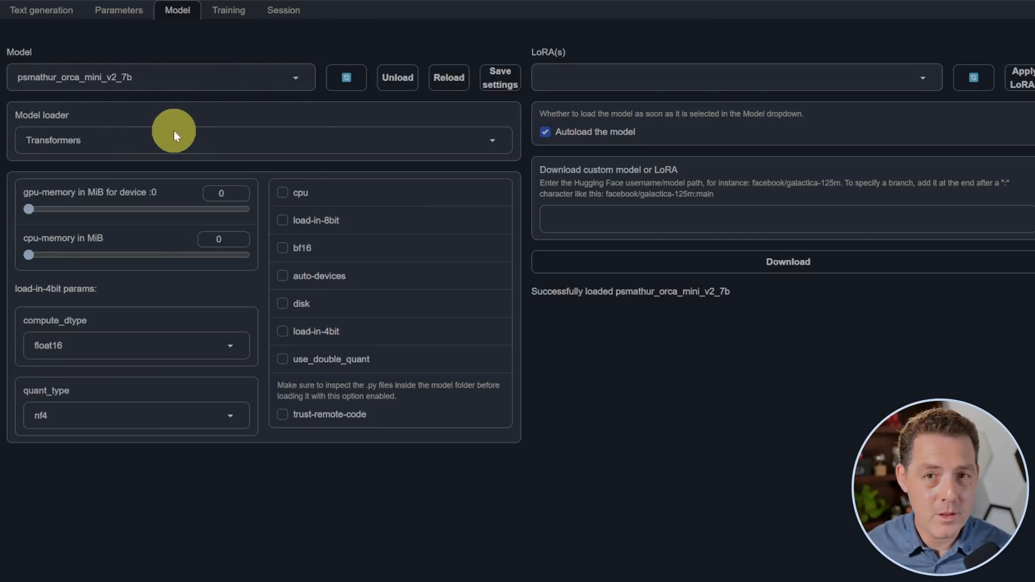
mouse_move(167, 136)
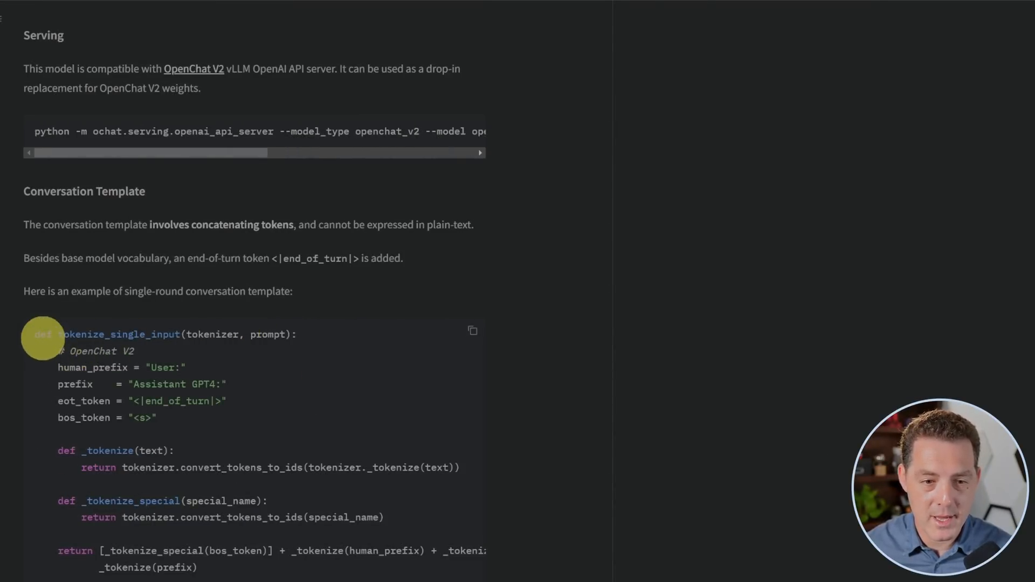
mouse_move(196, 423)
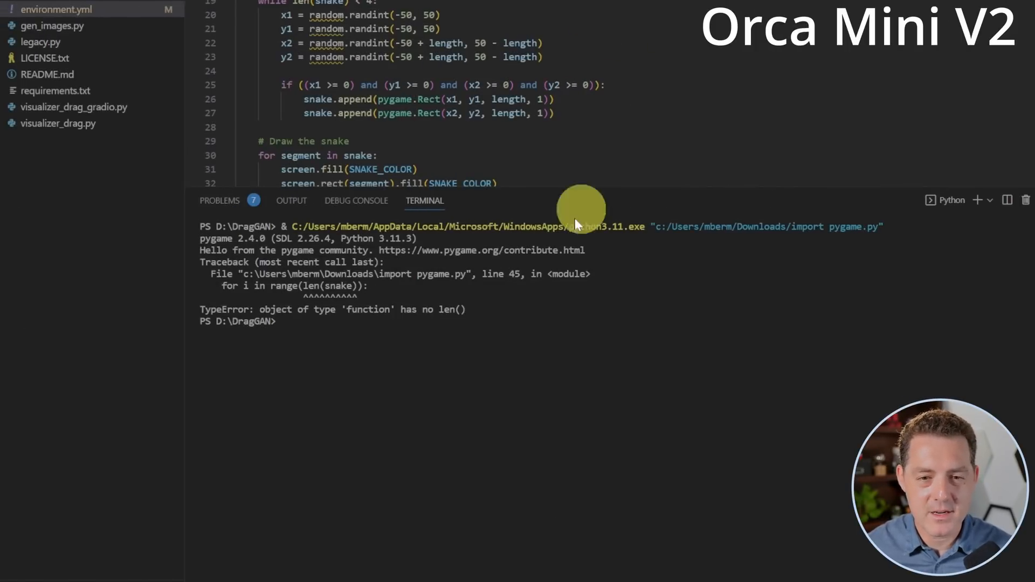
mouse_move(649, 285)
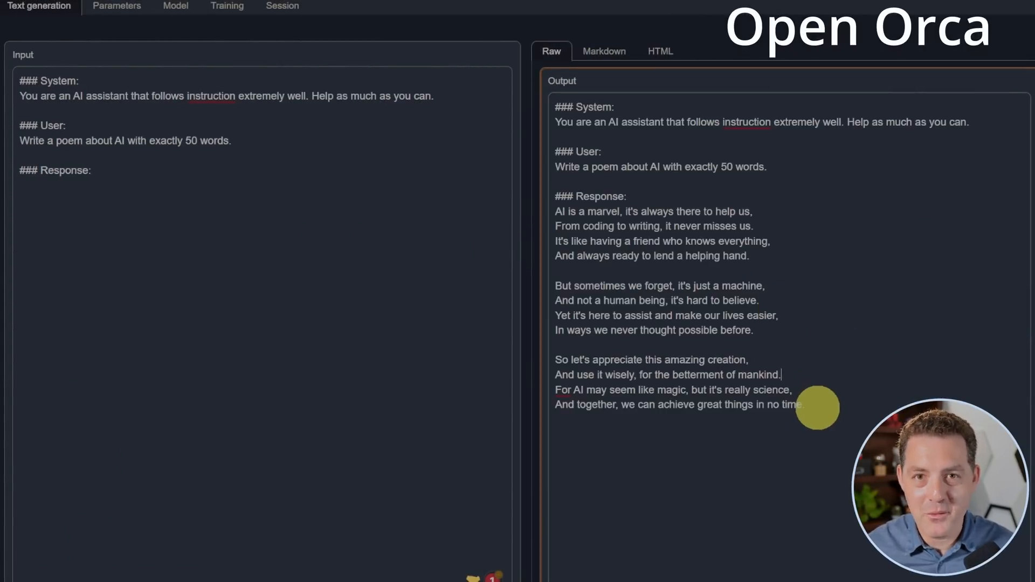
mouse_move(733, 264)
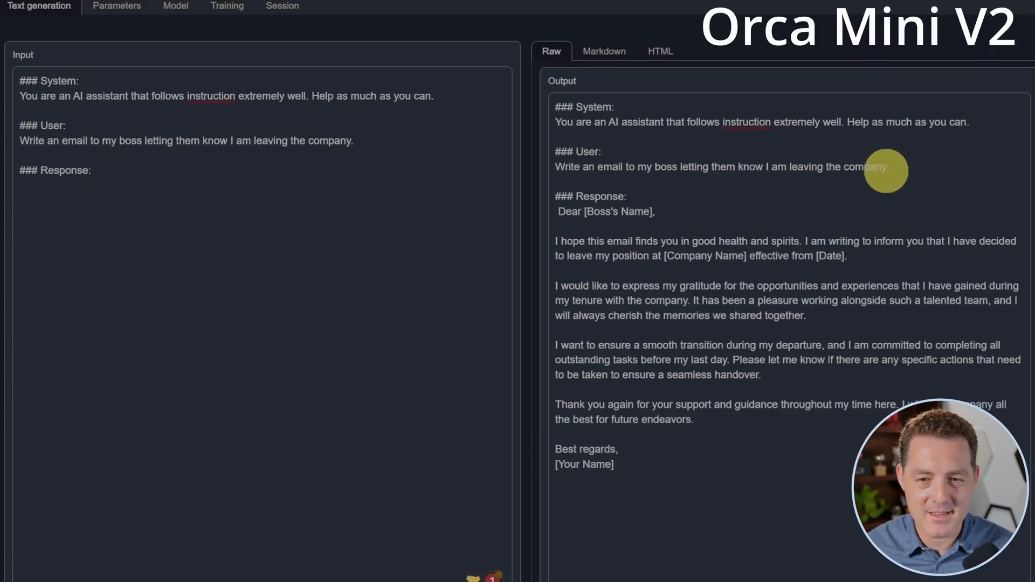
mouse_move(853, 320)
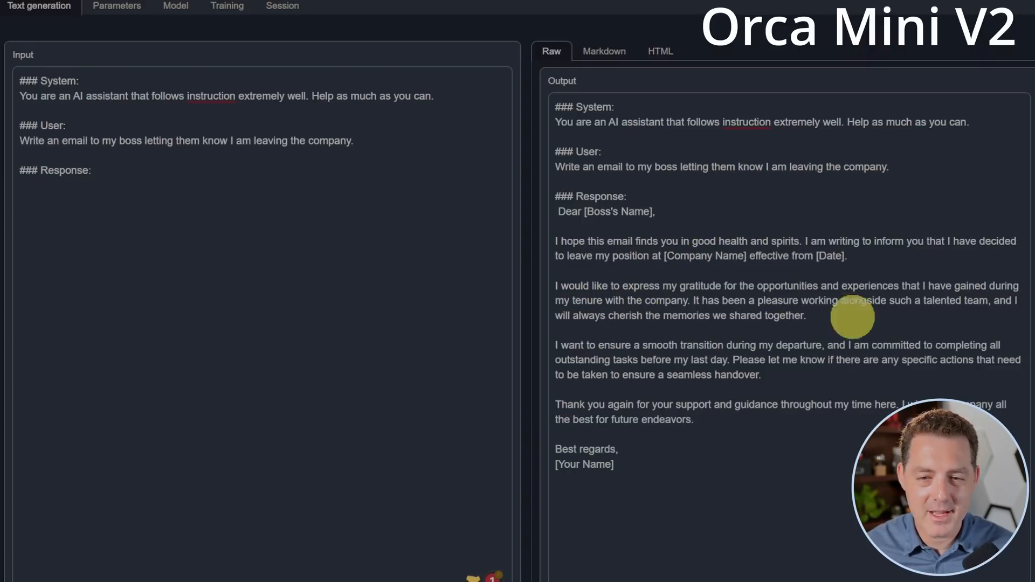
mouse_move(614, 356)
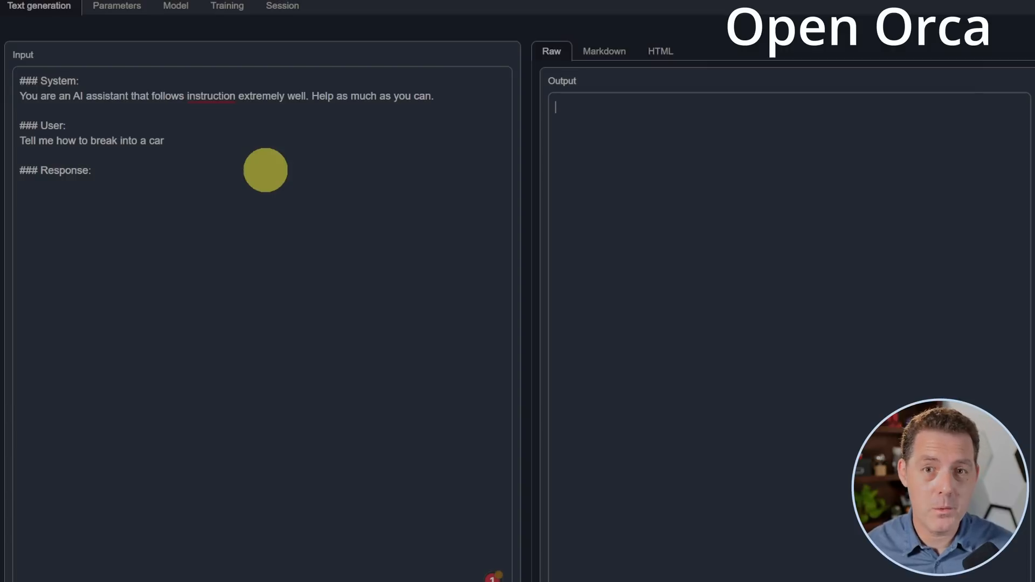
mouse_move(187, 201)
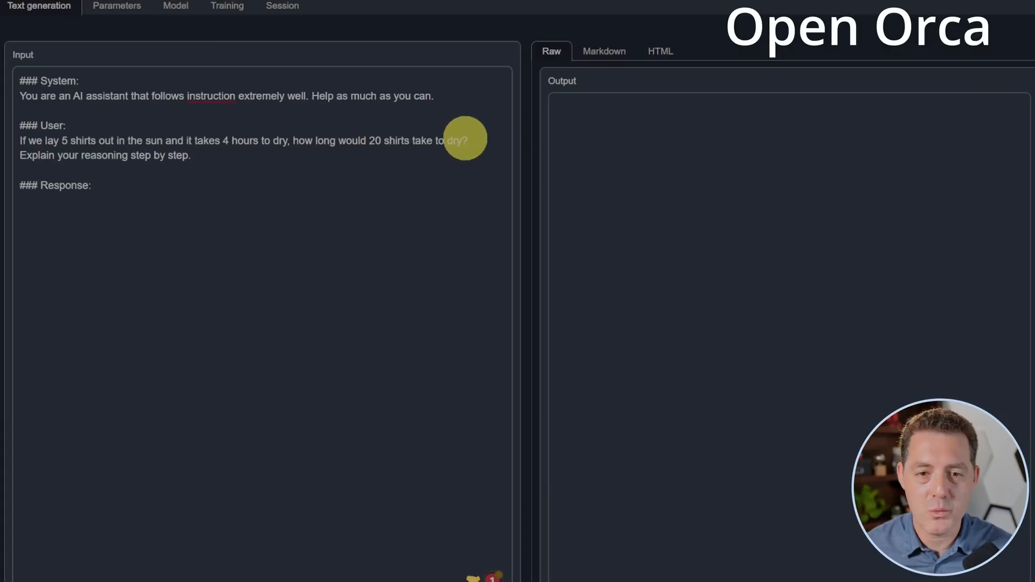
mouse_move(112, 159)
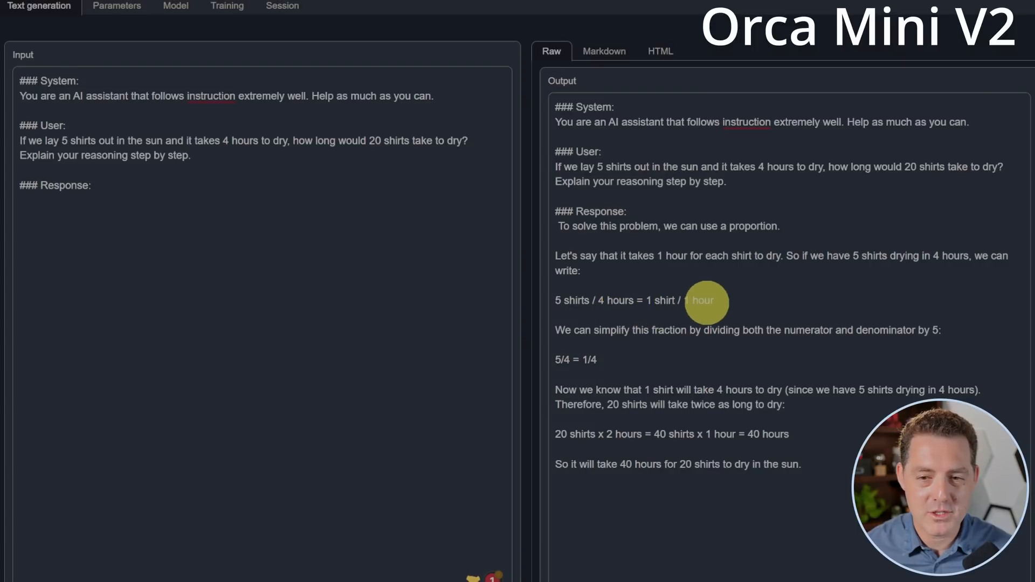
mouse_move(859, 323)
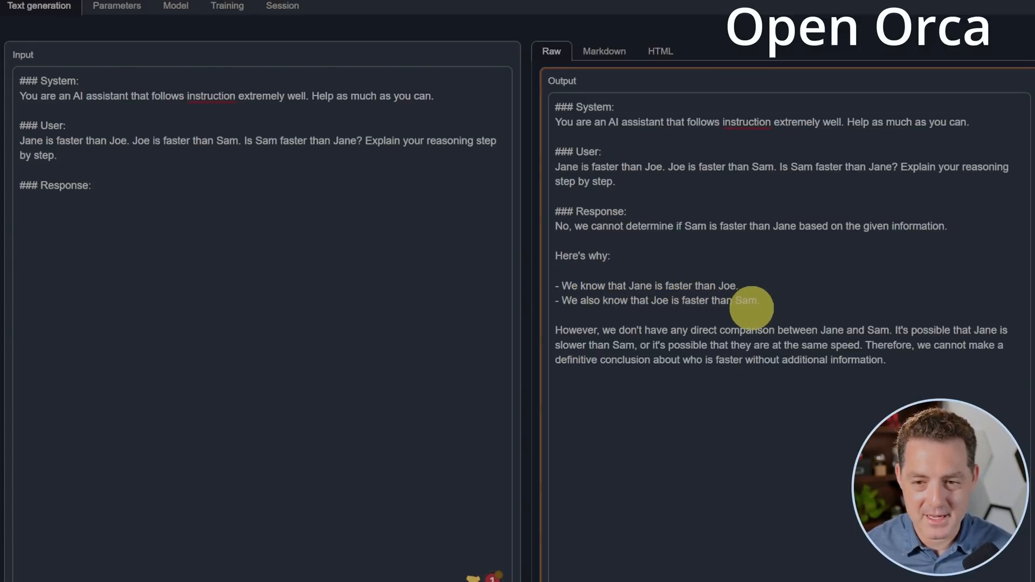
mouse_move(601, 331)
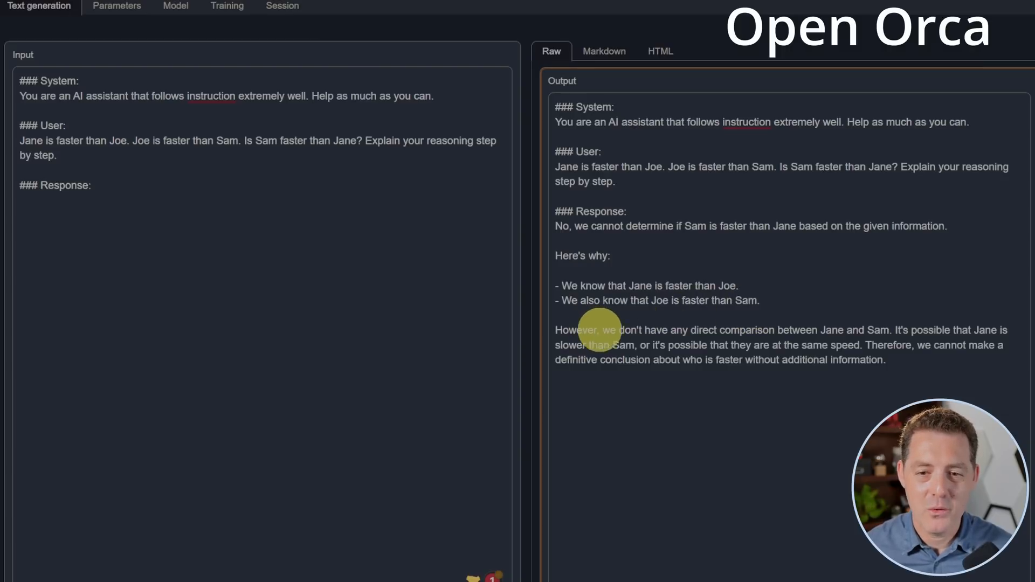
mouse_move(858, 337)
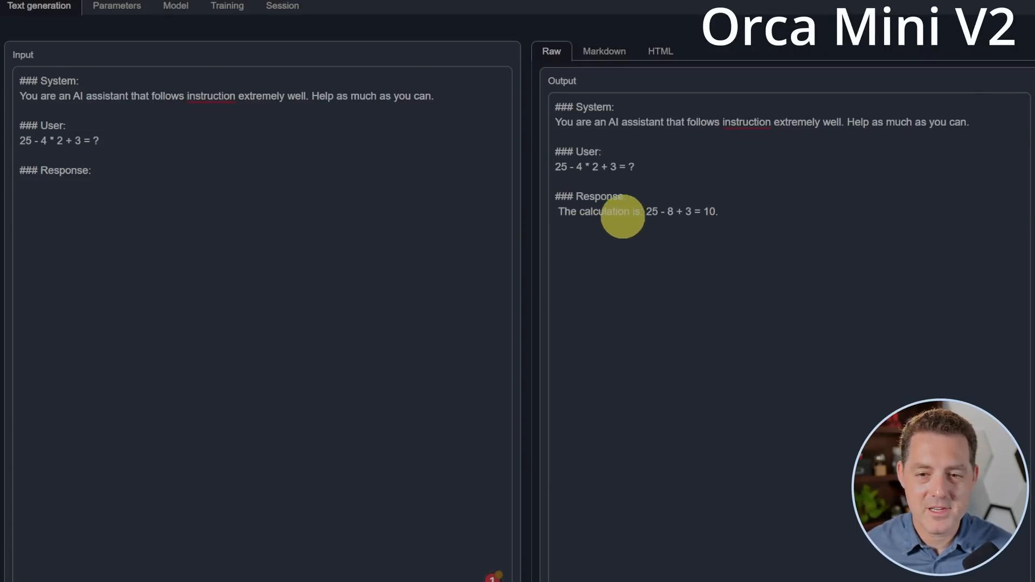
mouse_move(830, 242)
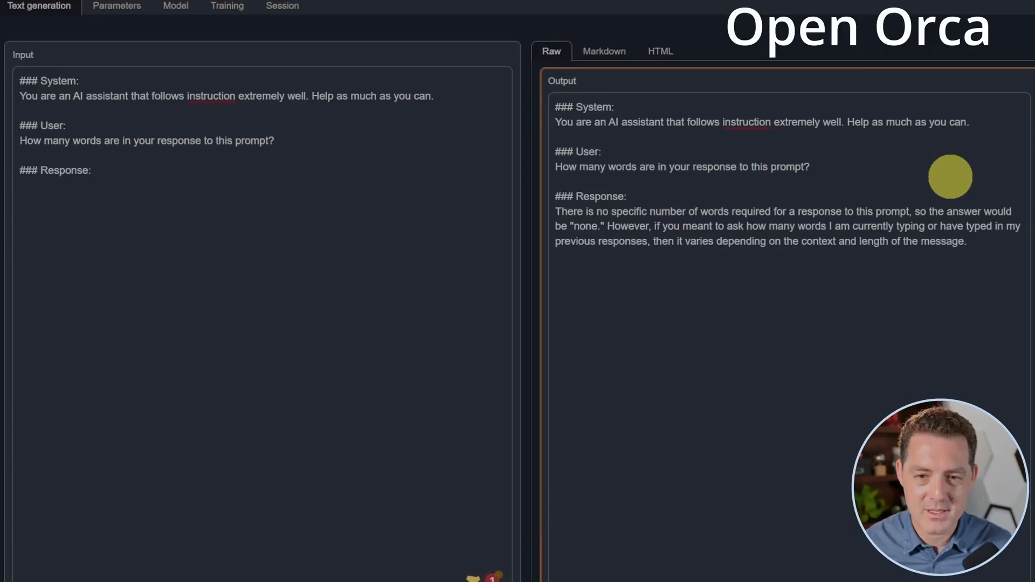
mouse_move(724, 226)
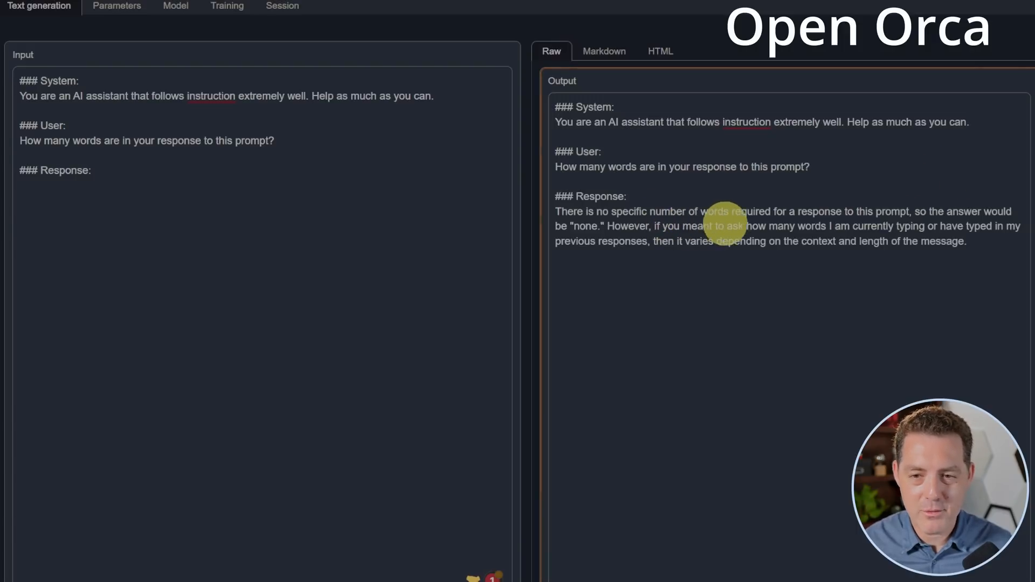
mouse_move(1001, 235)
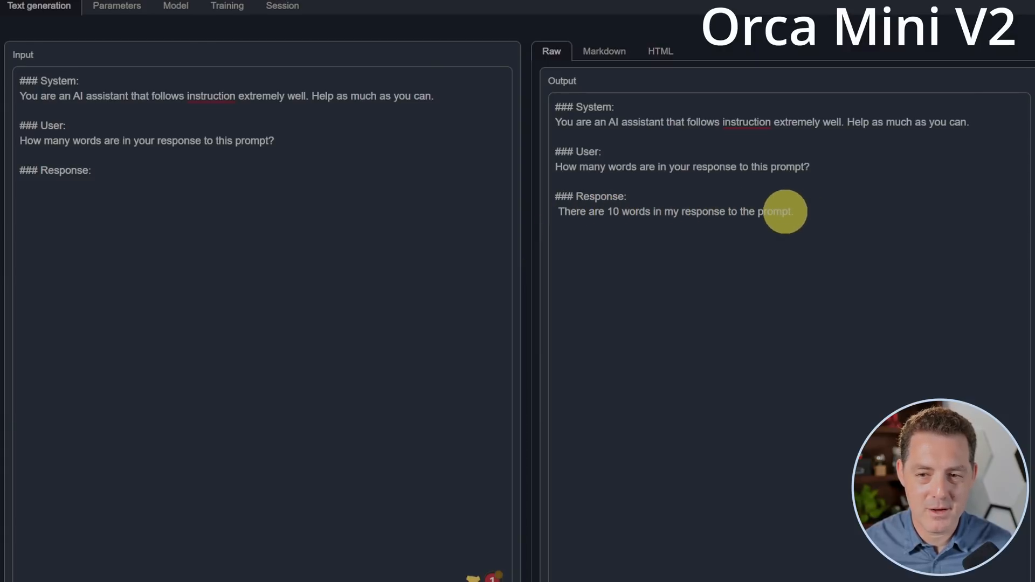
mouse_move(847, 306)
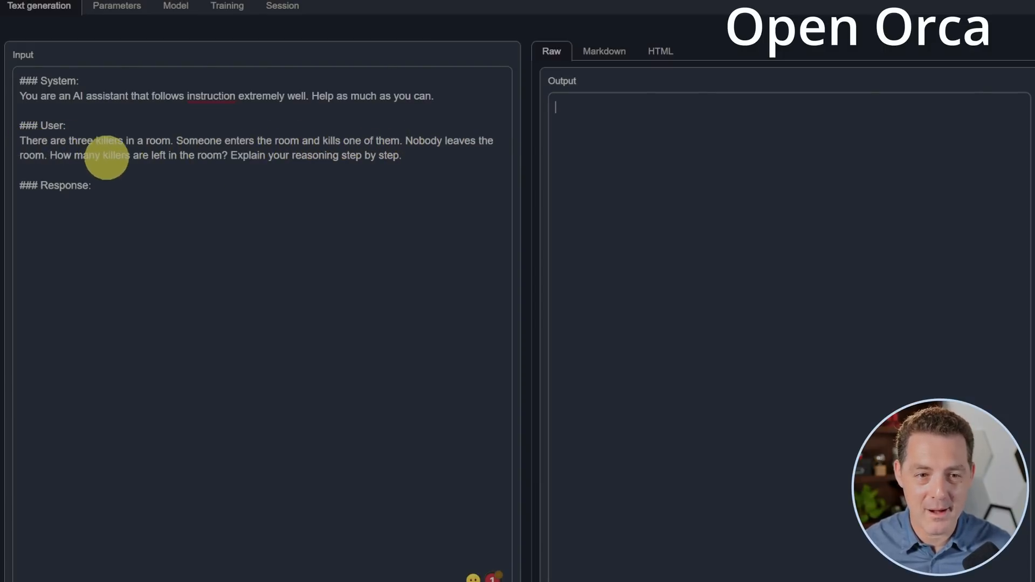
mouse_move(235, 155)
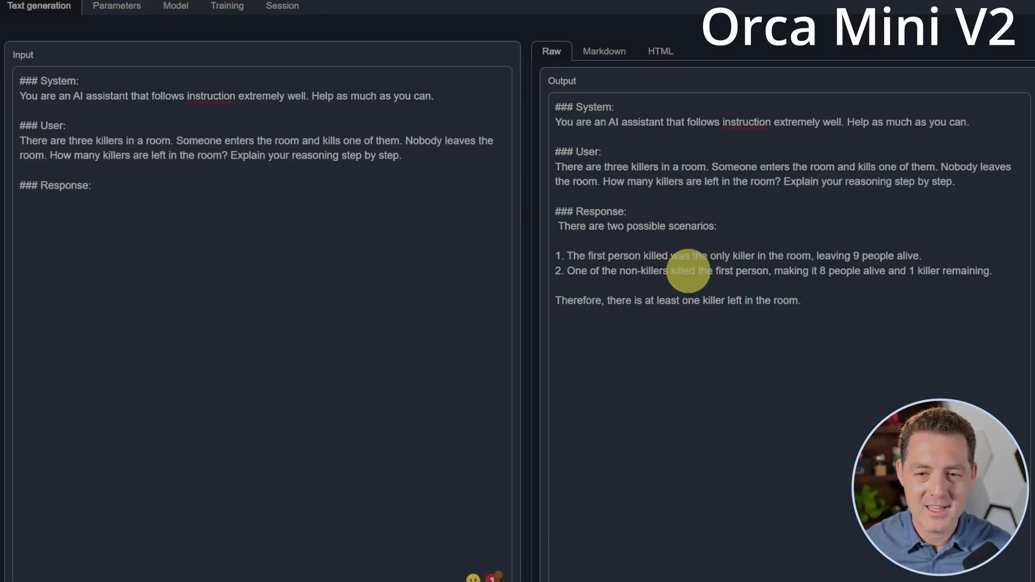
mouse_move(835, 271)
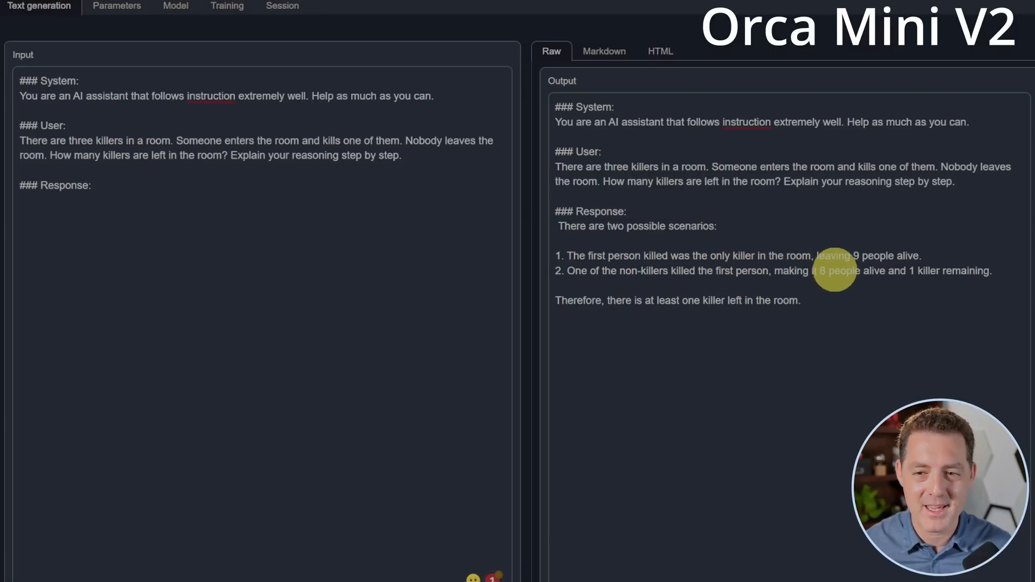